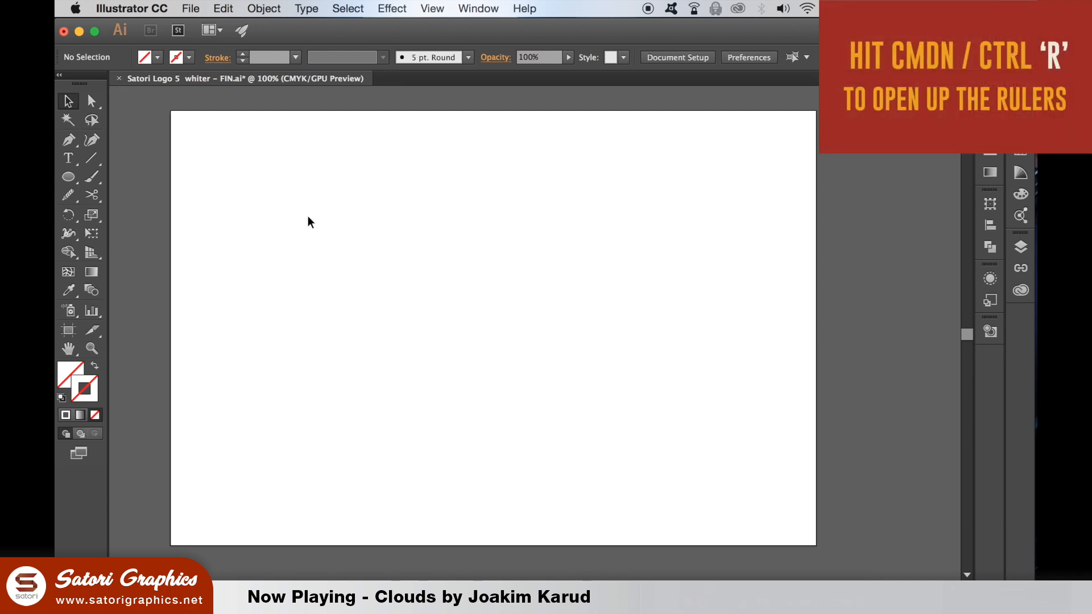
Step: Show the rulers with Cmd+R and Alt-drag a vertical guide to duplicate it
key("cmd+r")
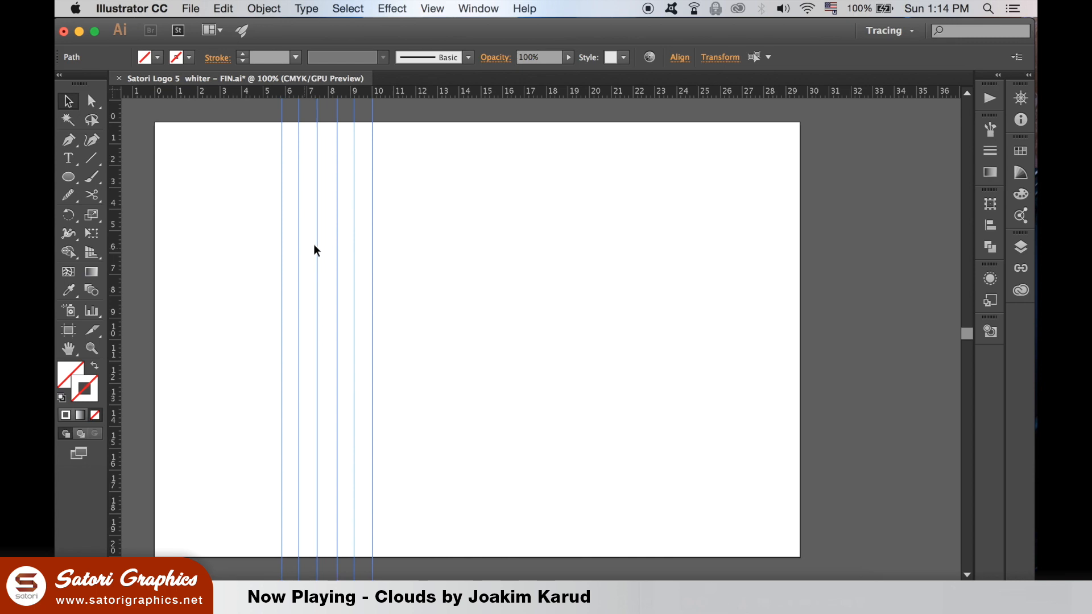
left_click_drag(314, 251, 437, 261)
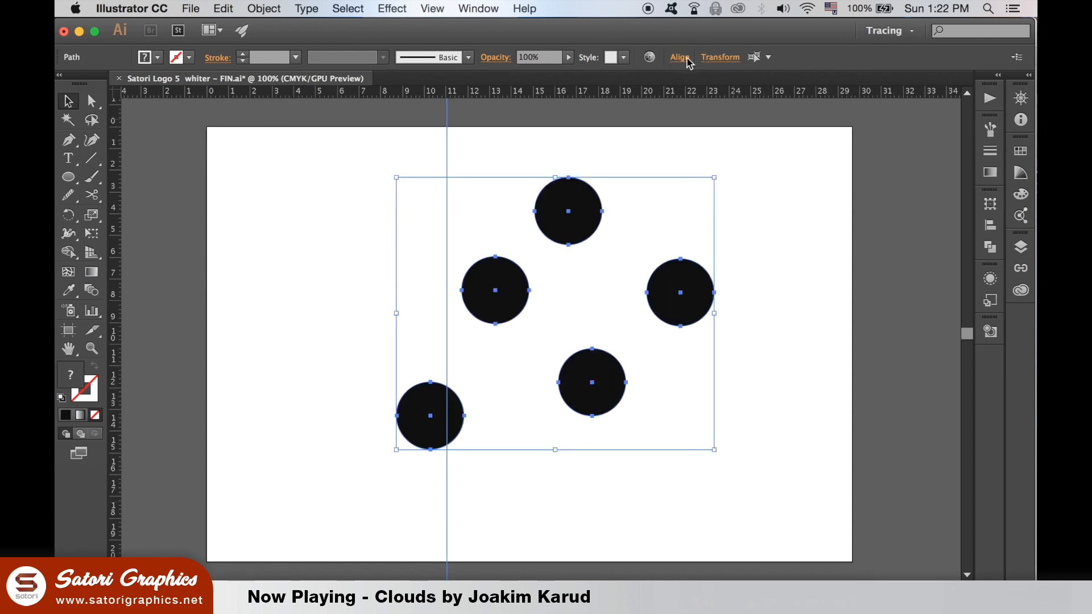
Step: Align the circles with Horizontal Align Center, using the vertical guide as key object
left_click(679, 56)
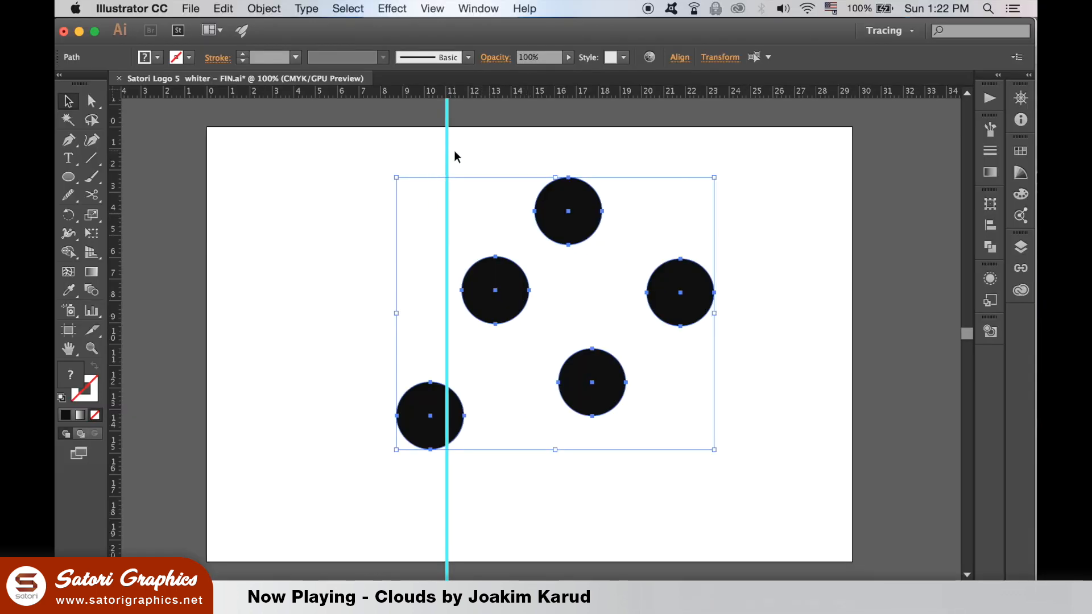
left_click(678, 57)
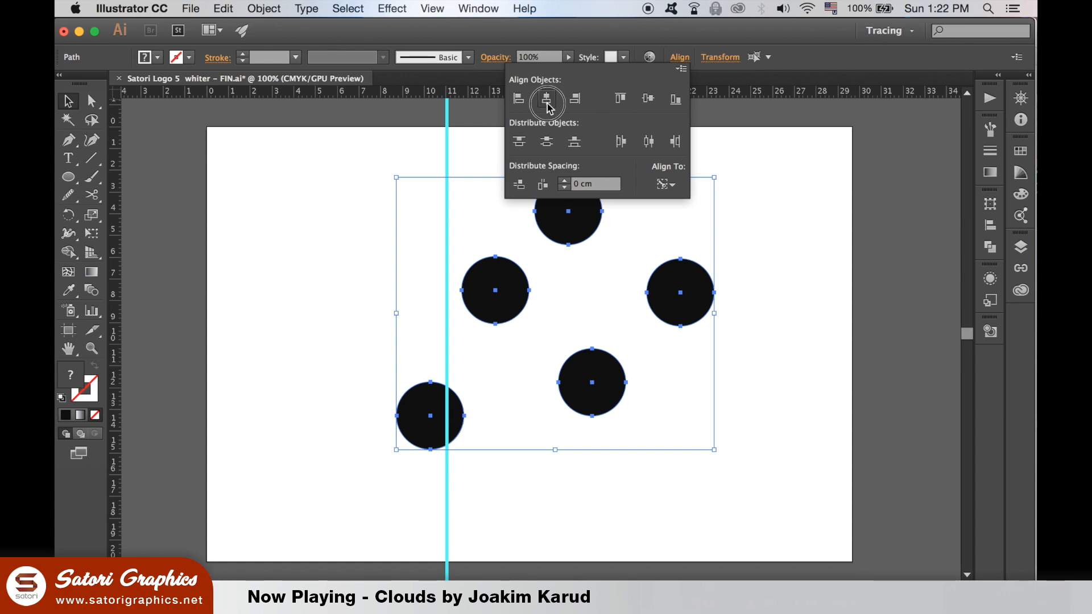
left_click(546, 98)
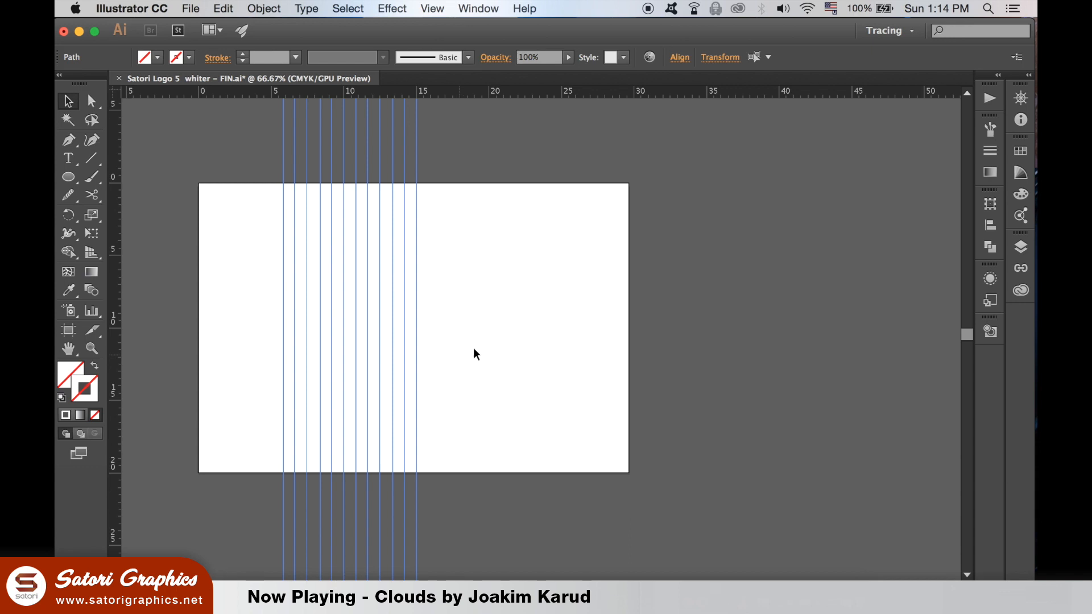
Step: Open the Object menu to clear the vertical guides
left_click(264, 8)
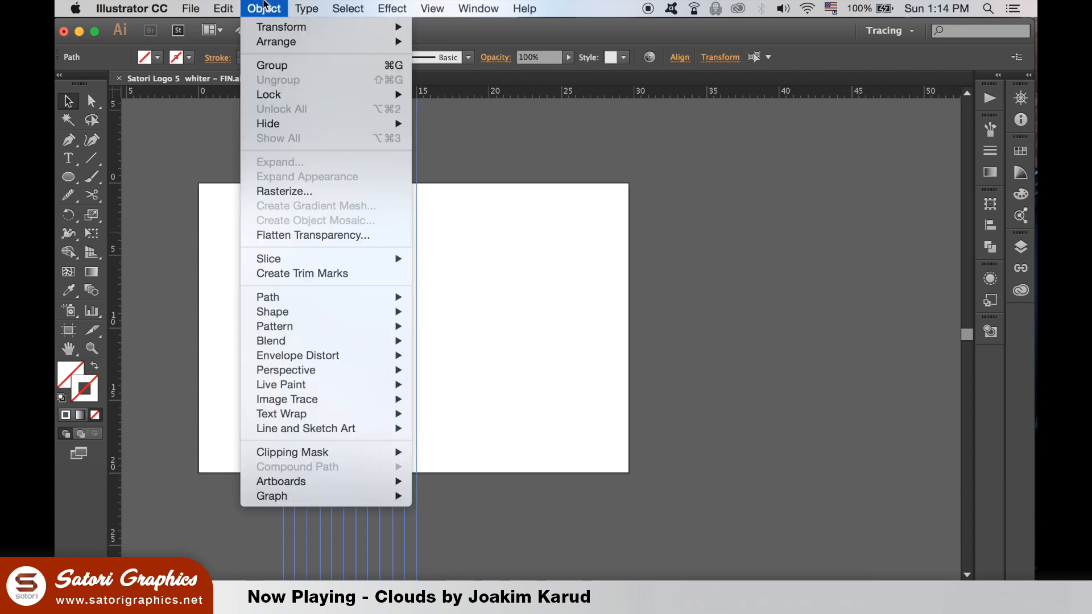
mouse_move(282, 27)
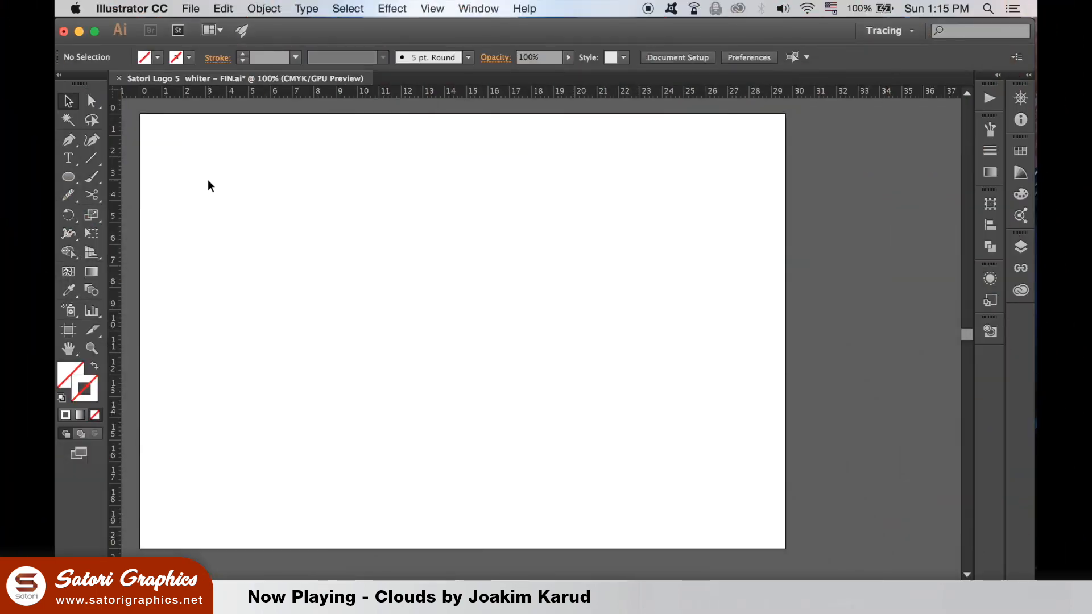
Step: In Guides & Grid preferences, set the guide colour to yellow and style to Dots
left_click(131, 8)
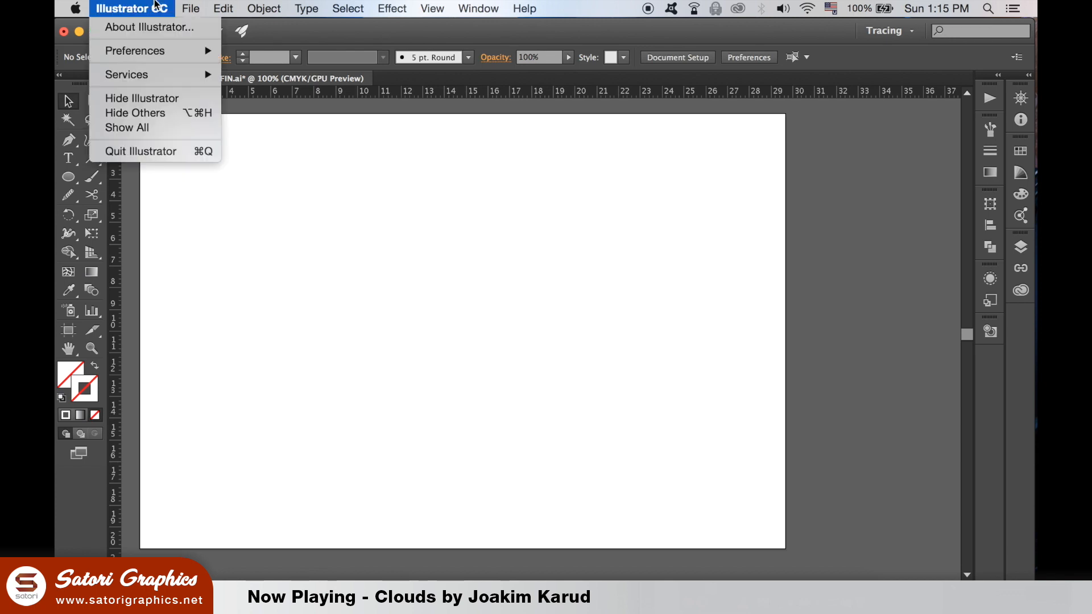
mouse_move(134, 50)
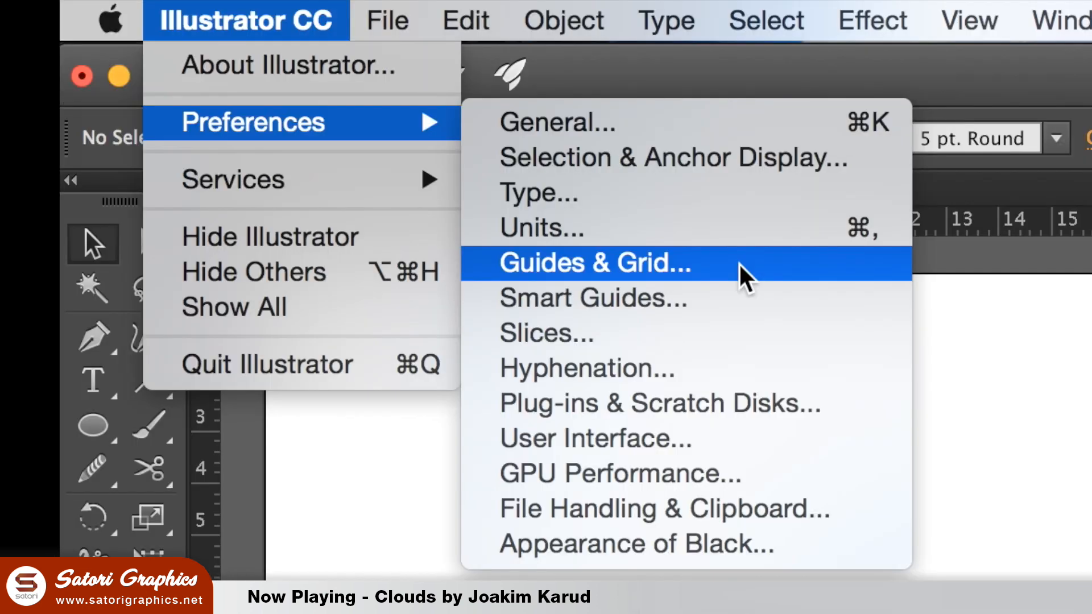
left_click(589, 263)
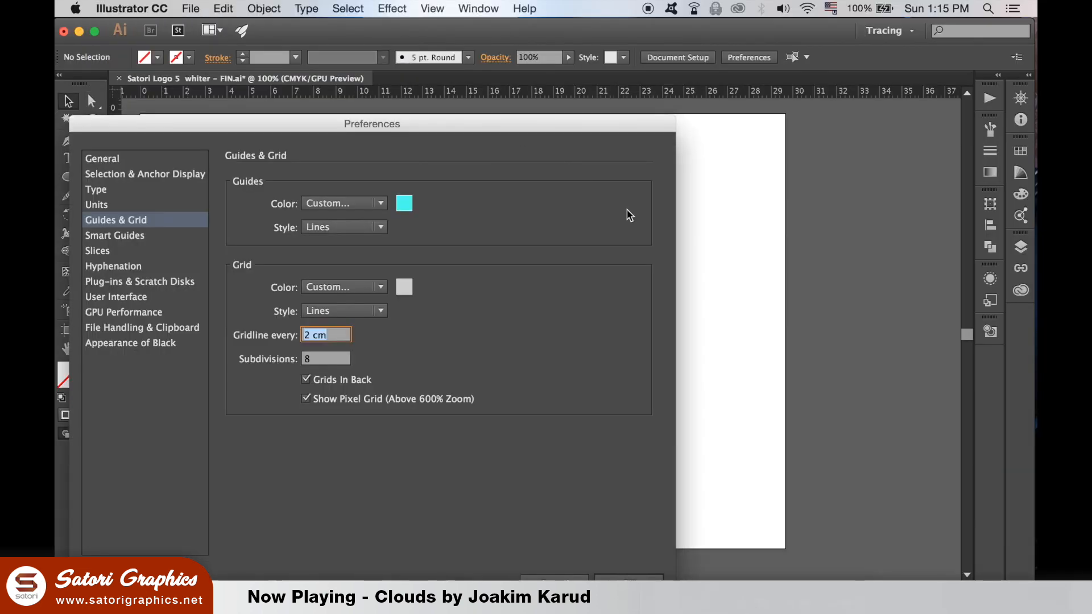
left_click(404, 203)
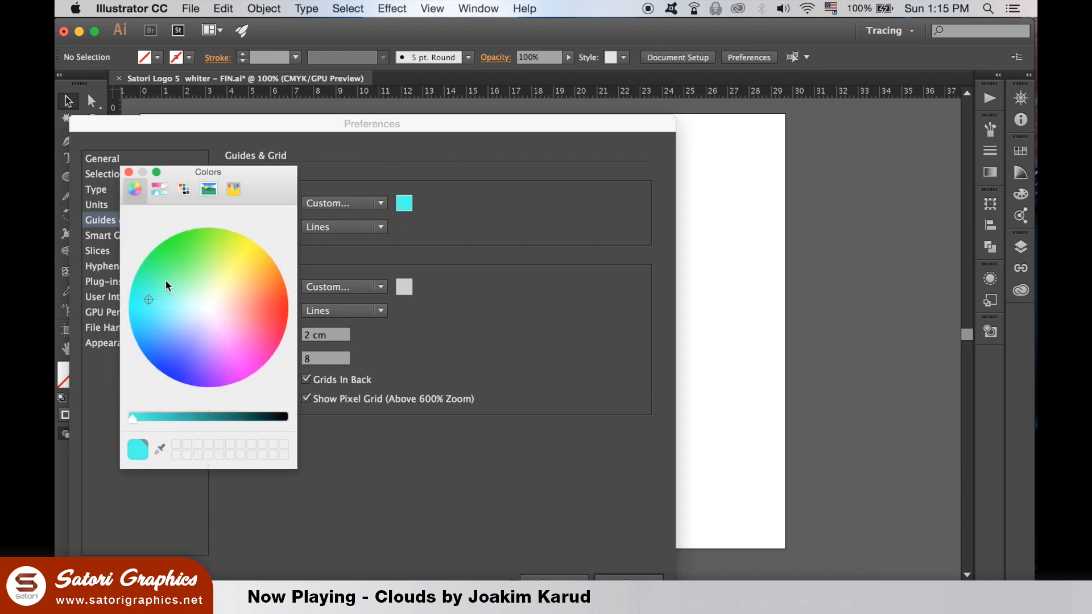
mouse_move(244, 270)
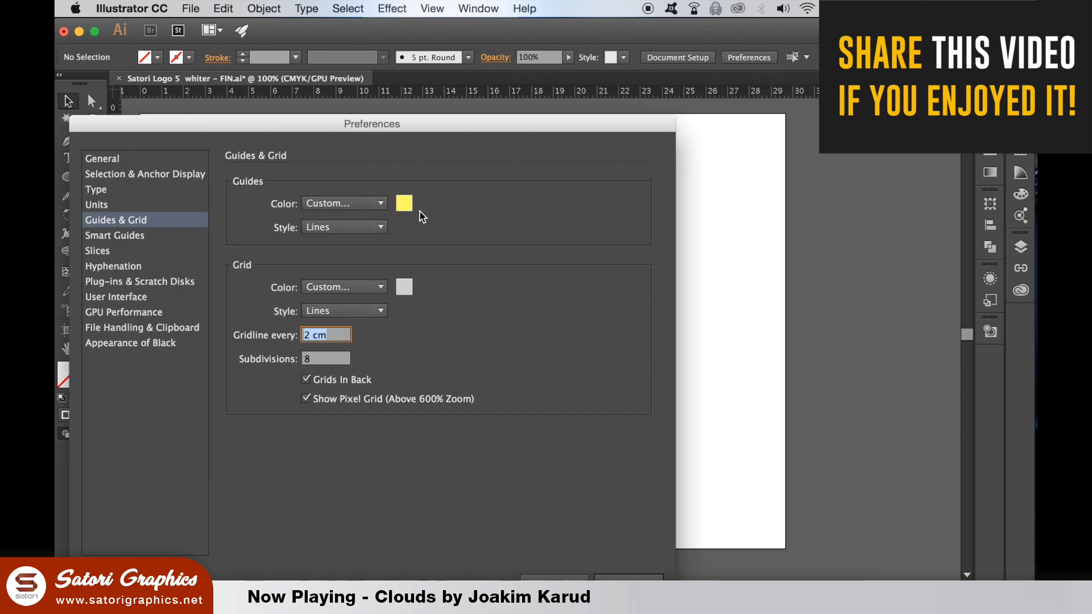
left_click(343, 226)
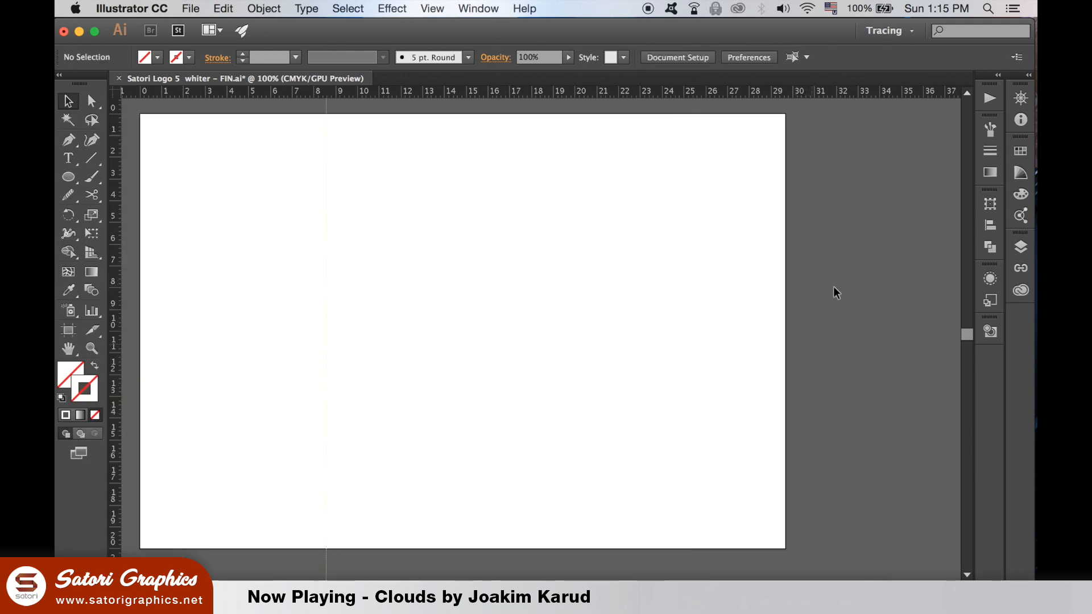
left_click(380, 227)
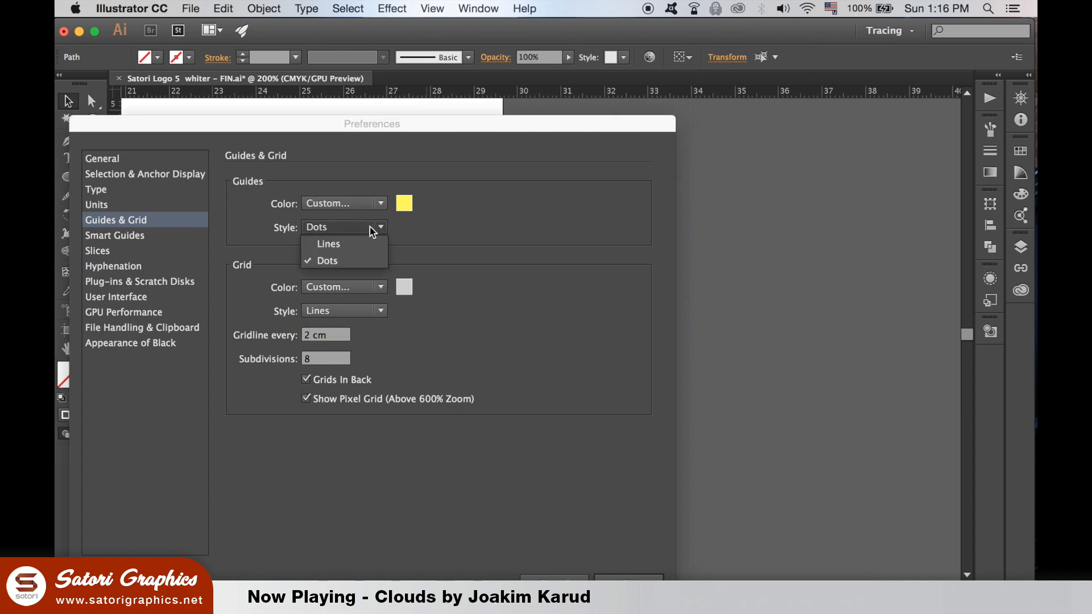
left_click(329, 244)
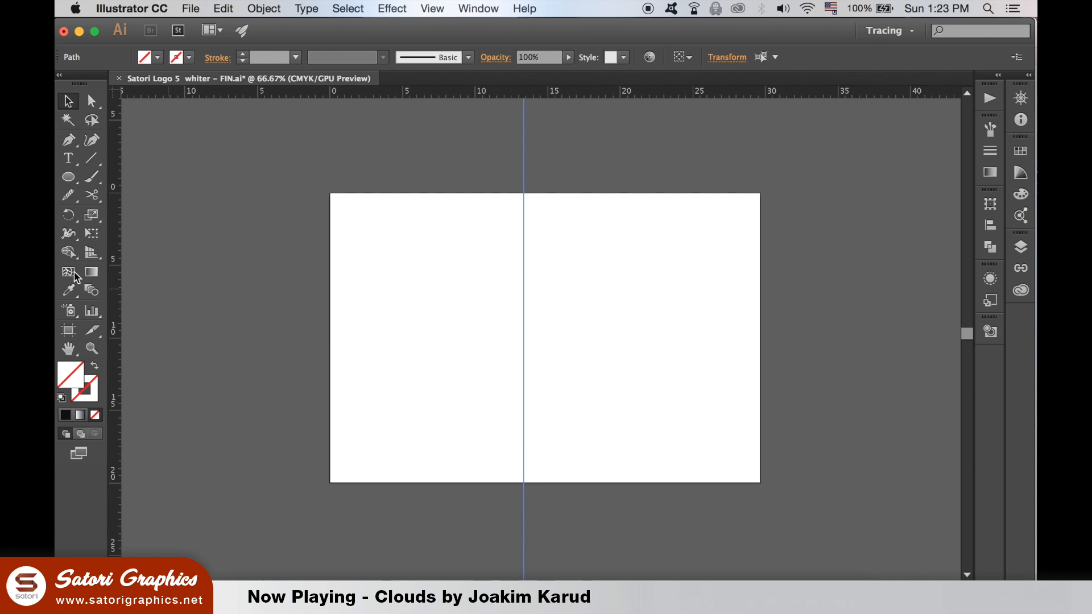
Step: Cut the vertical guide into pieces and drag the cut piece right of the artboard
left_click(67, 195)
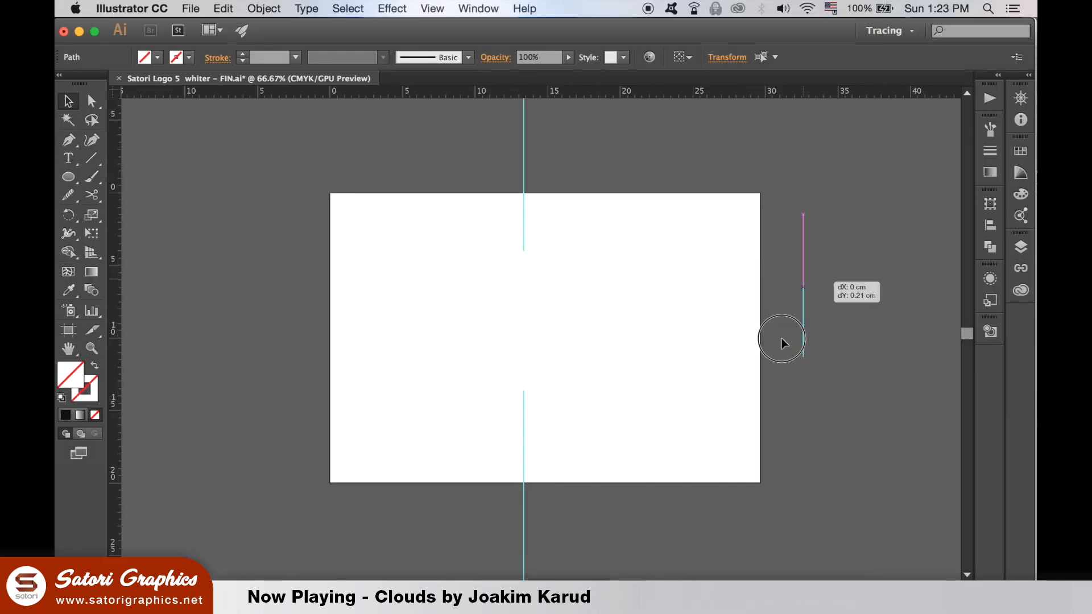
left_click_drag(781, 341, 303, 237)
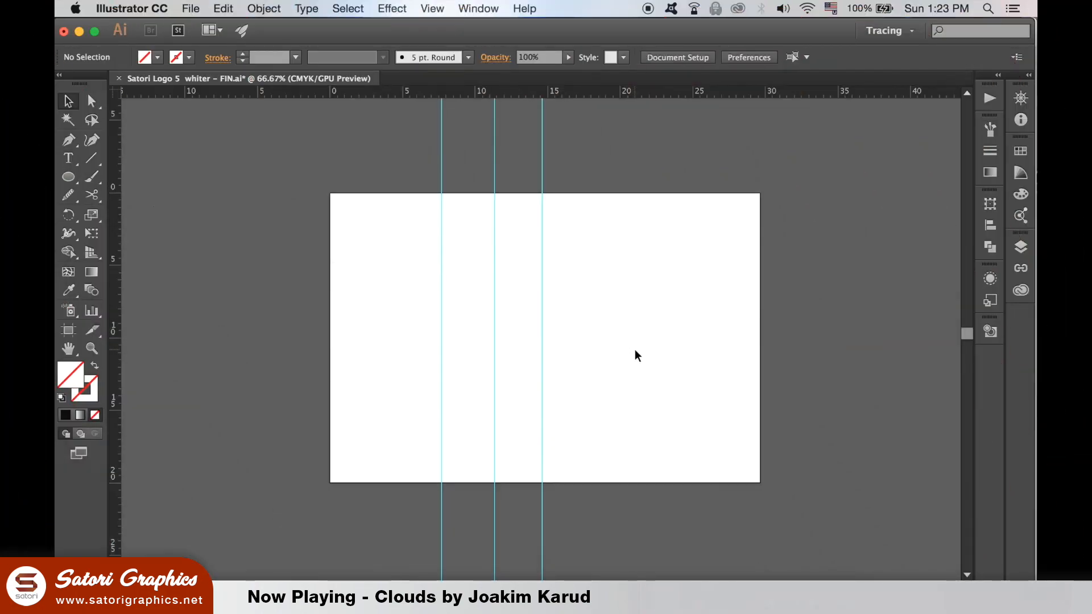
Step: Select the three vertical guides, then lock and hide them from the right-click menu
left_click_drag(383, 267, 679, 404)
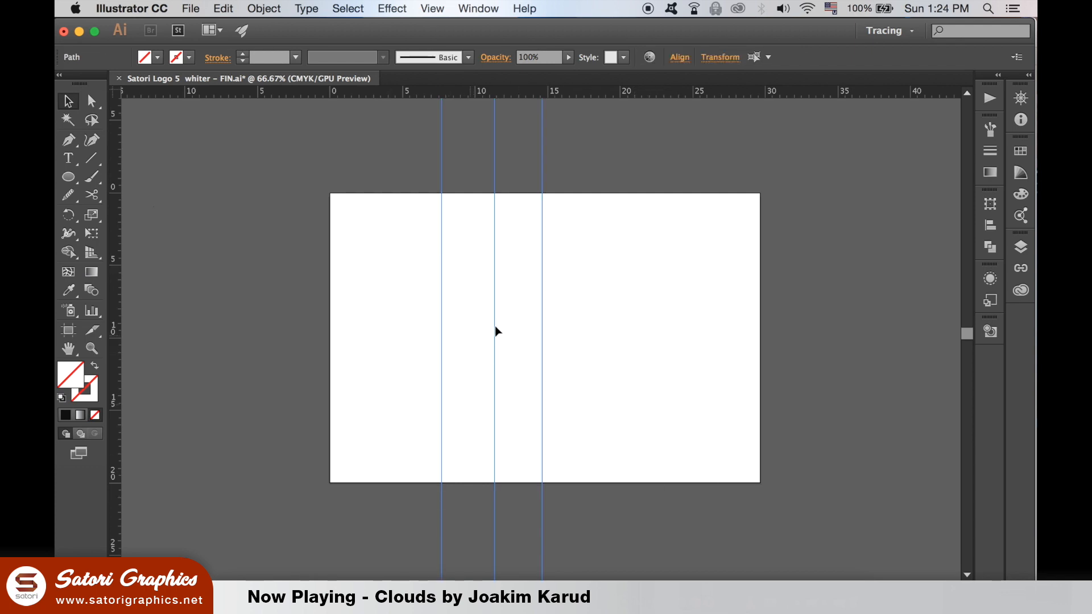
right_click(494, 327)
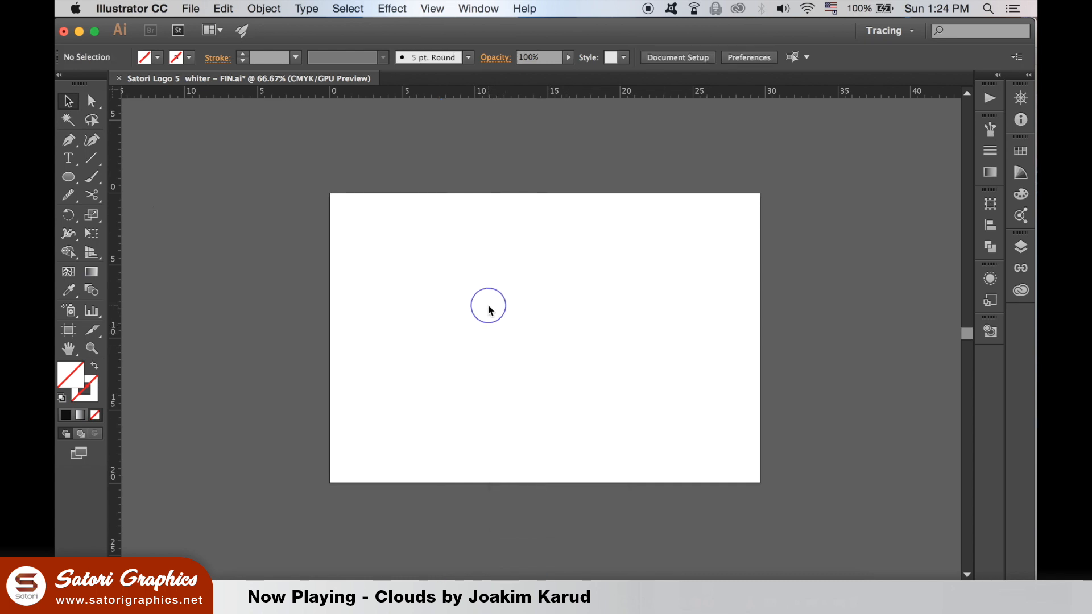
right_click(487, 307)
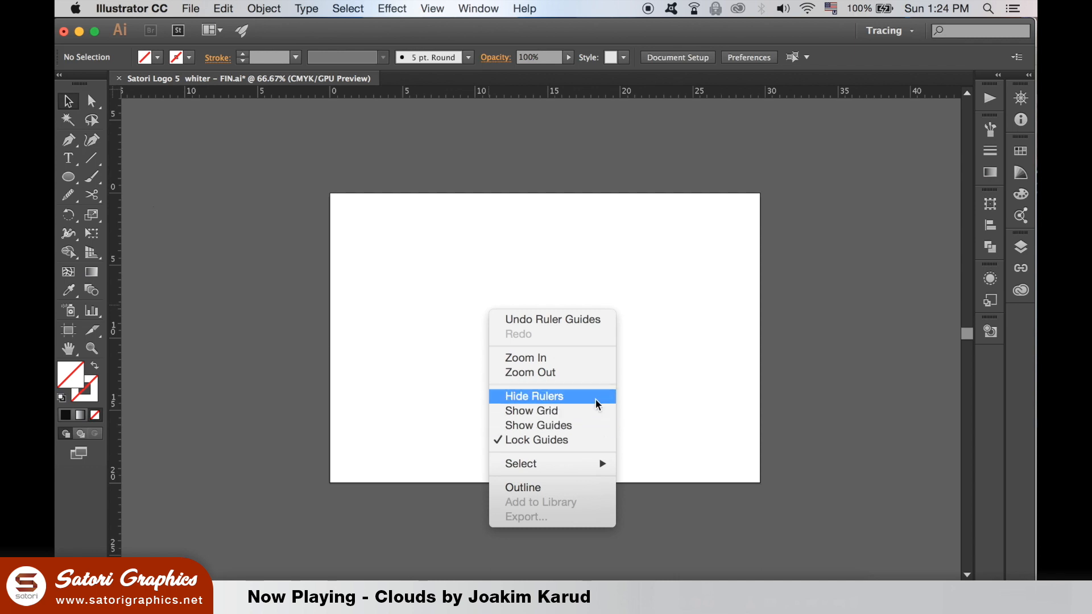